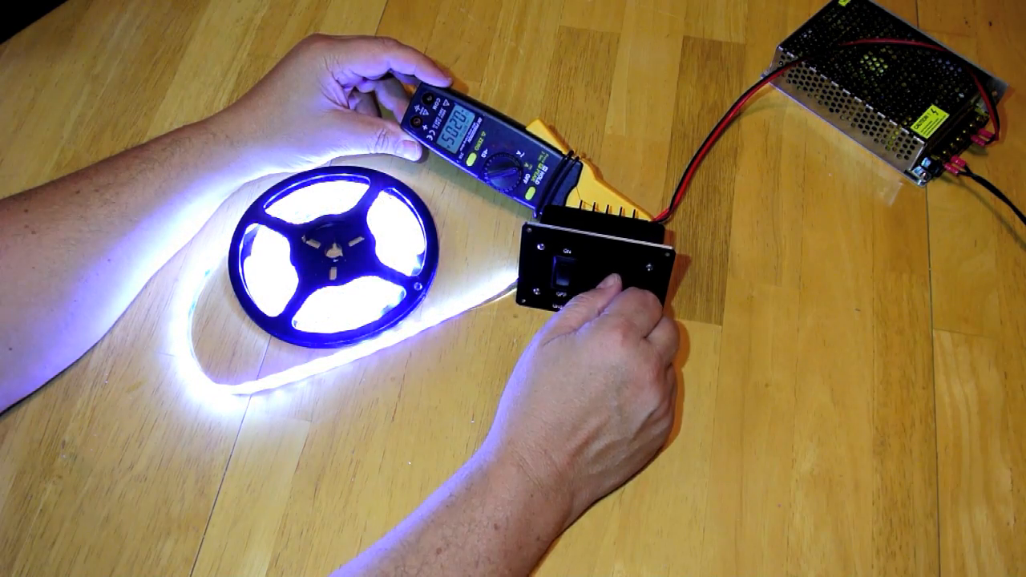
pyautogui.click(564, 273)
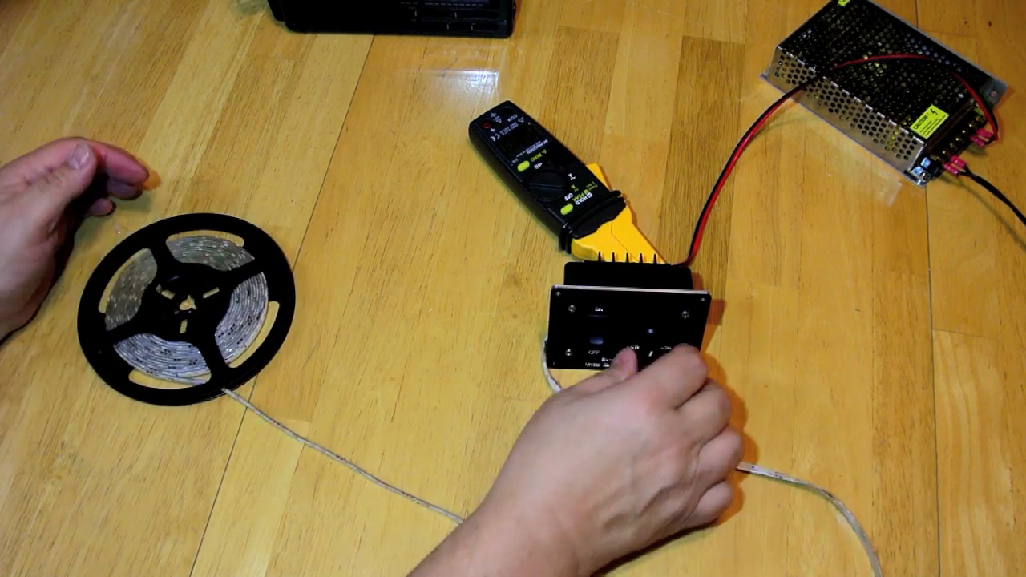
pyautogui.click(601, 336)
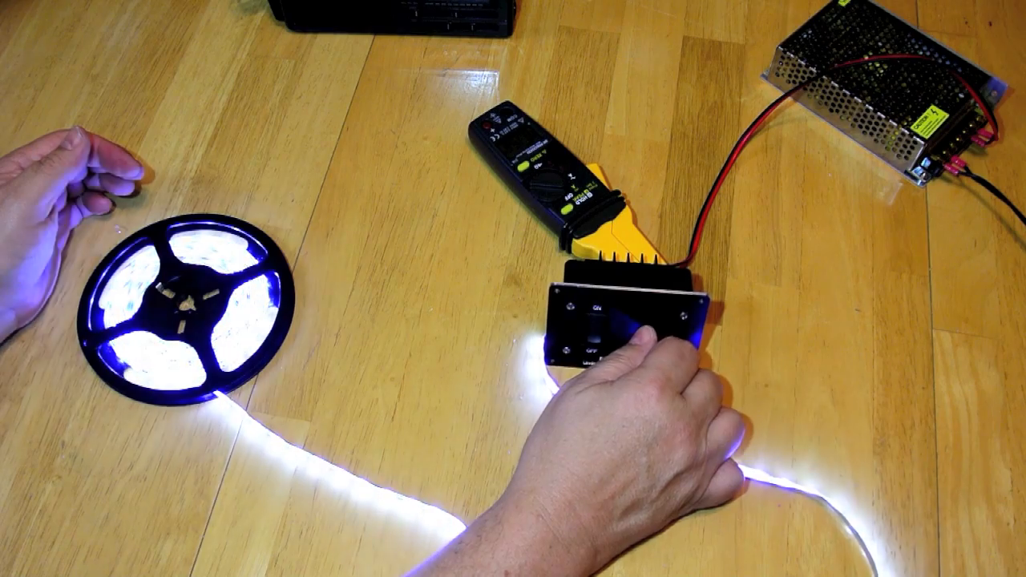